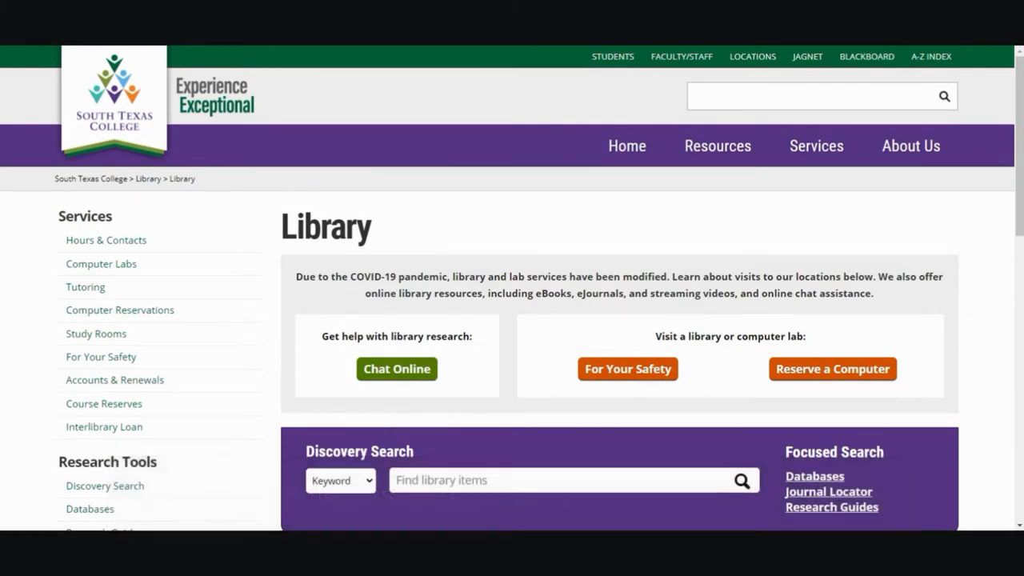
Filter the A-Z Databases list to letter H and open History Study Center.
scroll(down, 3)
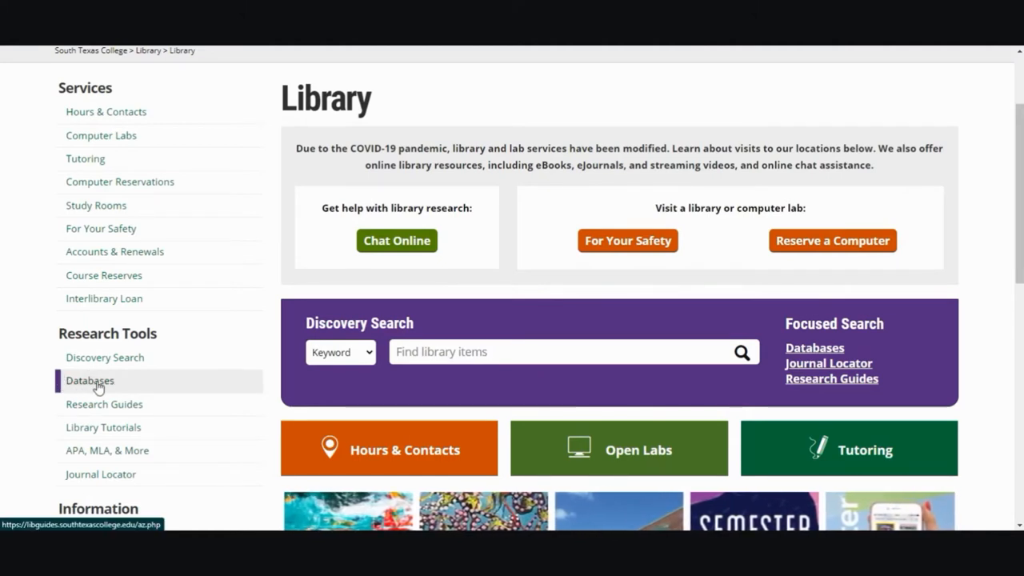
click(89, 381)
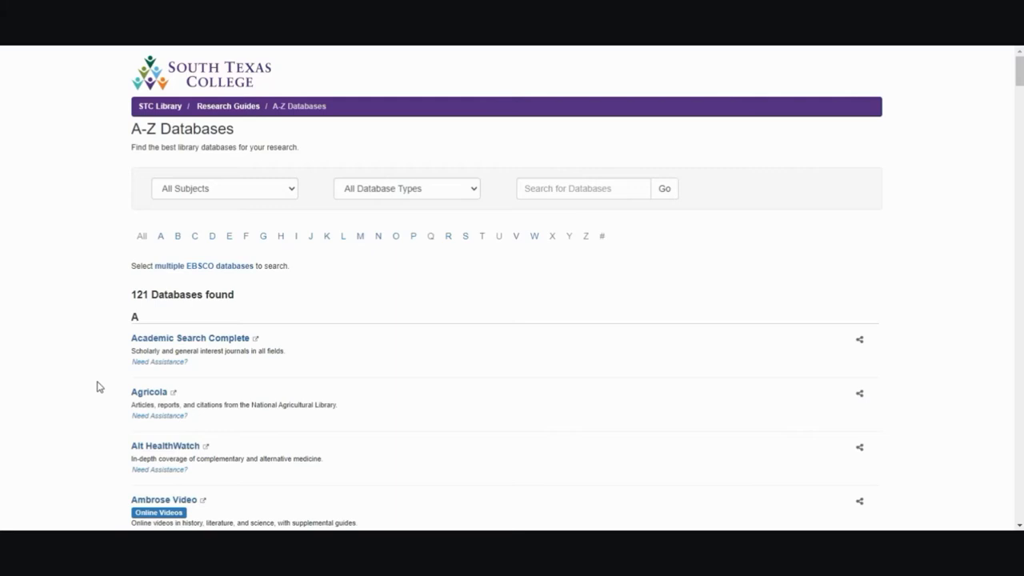
click(280, 237)
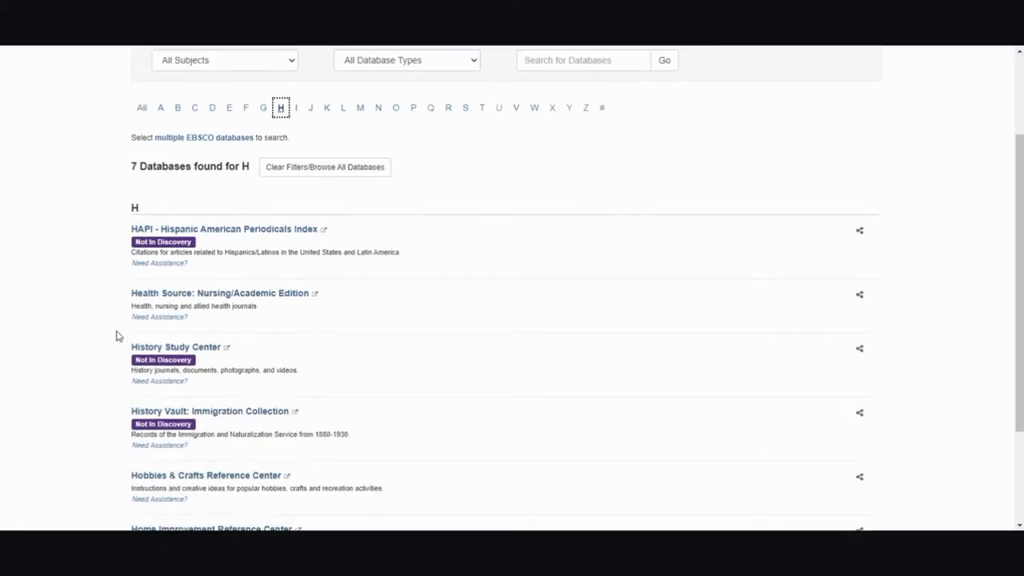
click(176, 345)
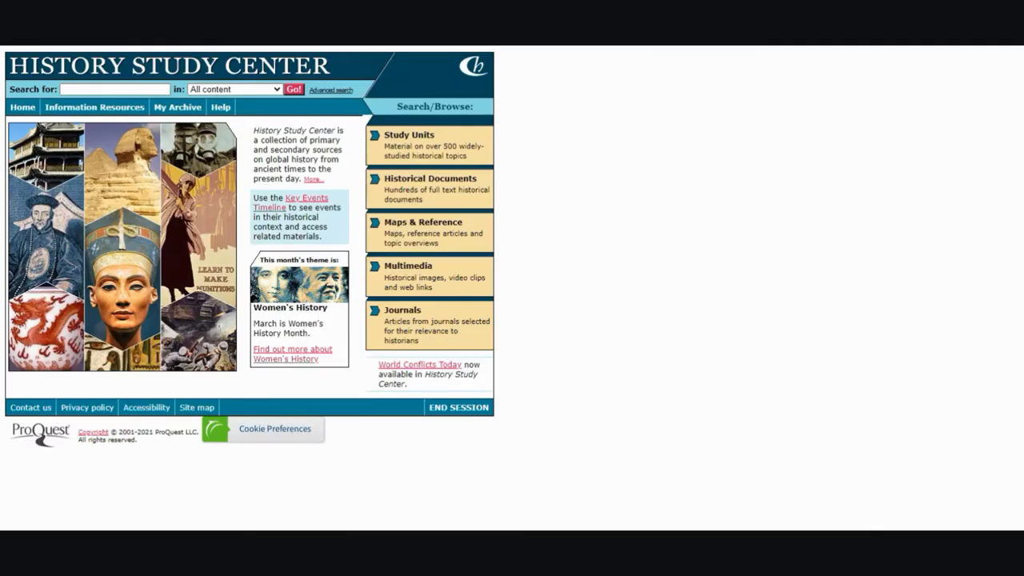
mouse_move(141, 303)
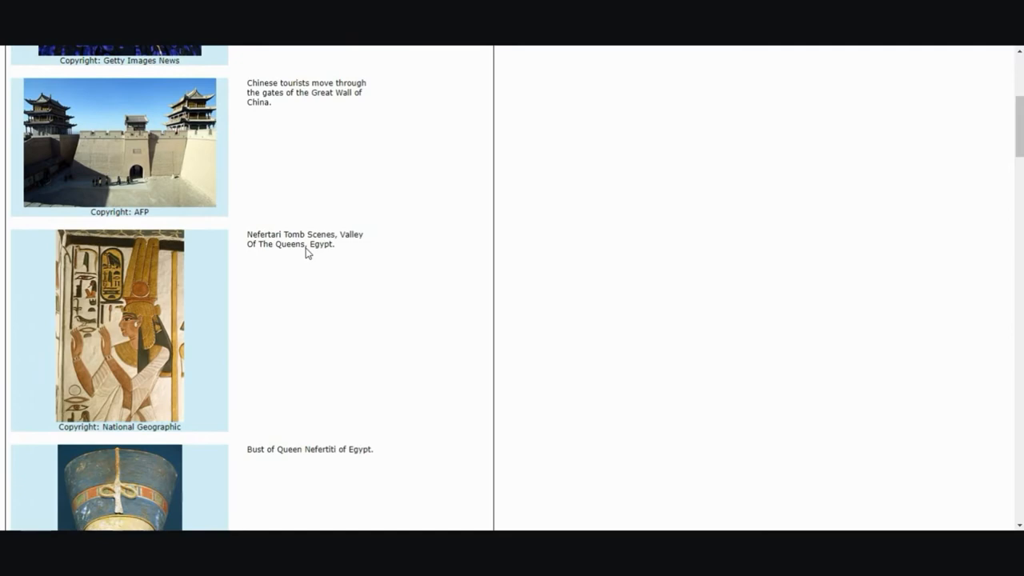
scroll(down, 3)
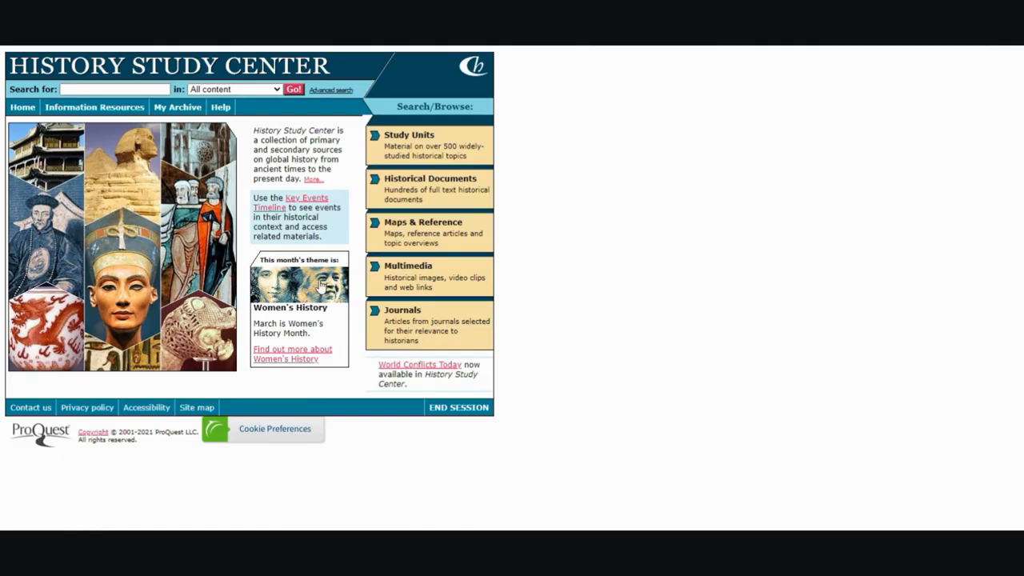
mouse_move(327, 323)
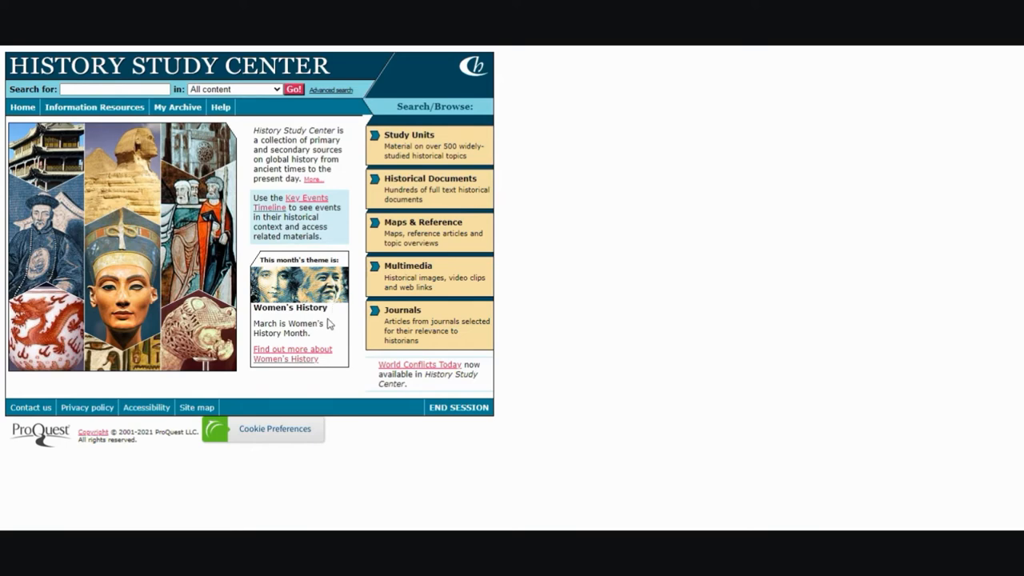
click(291, 353)
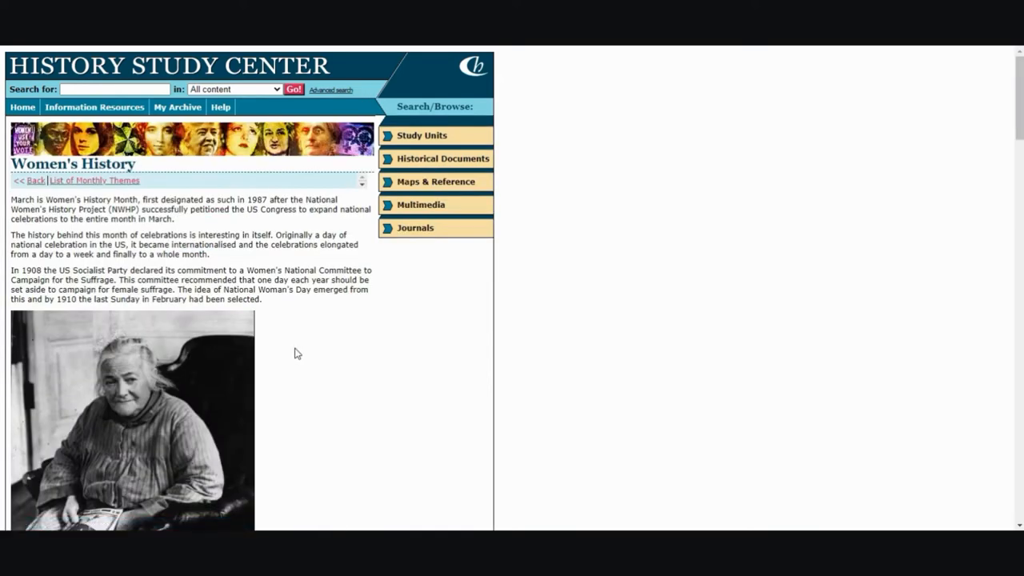
scroll(down, 3)
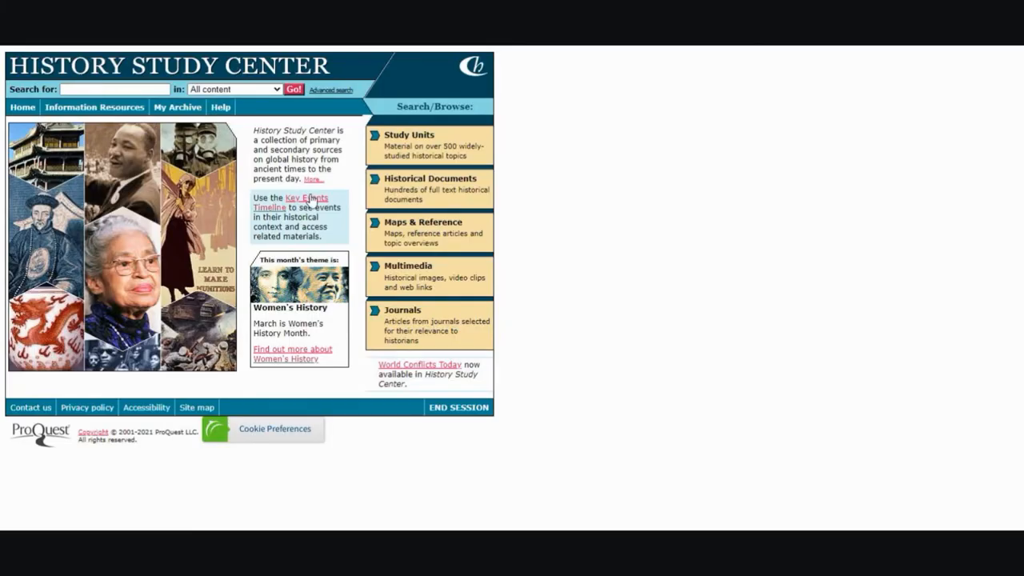
click(298, 201)
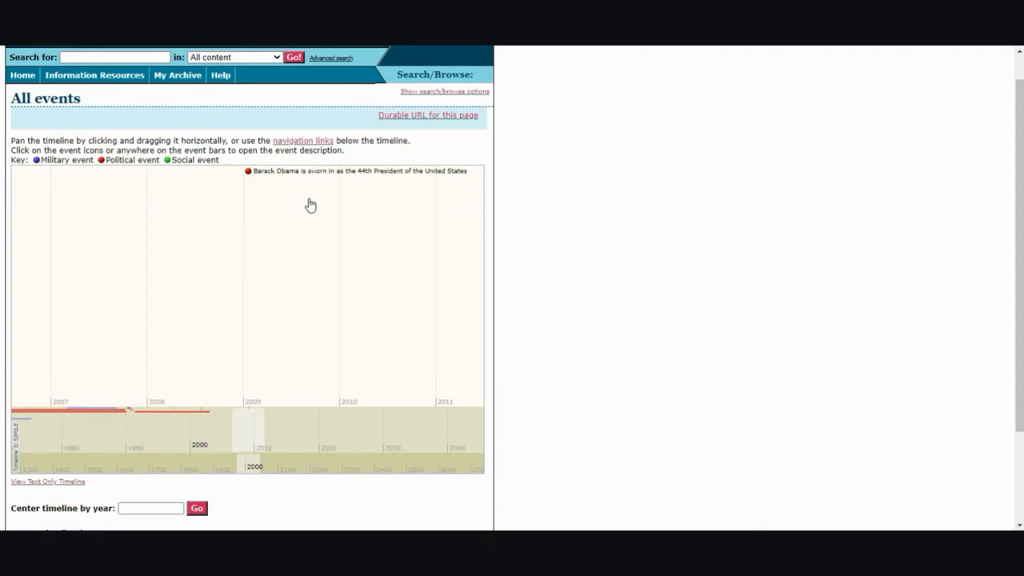
scroll(down, 3)
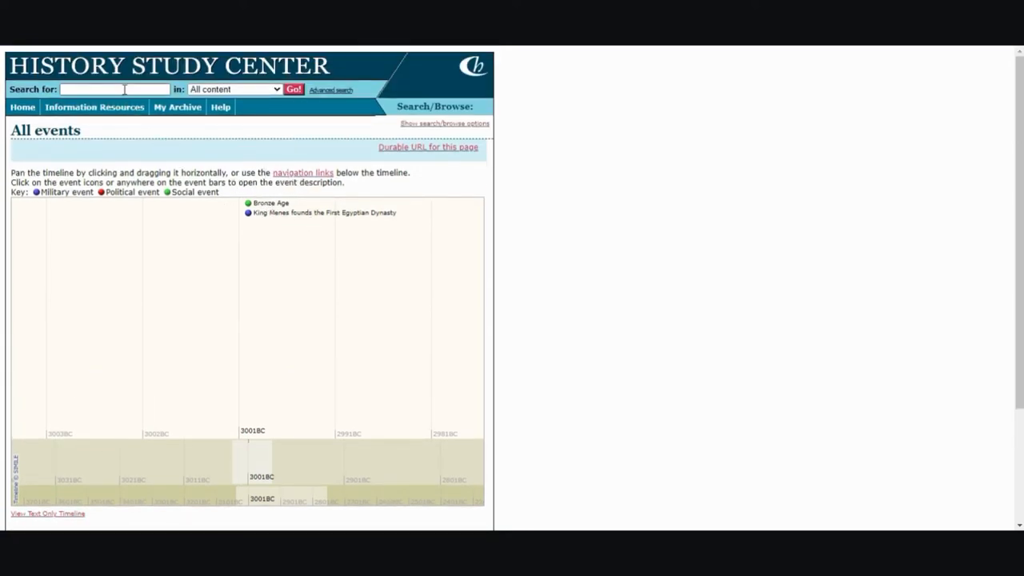
click(23, 105)
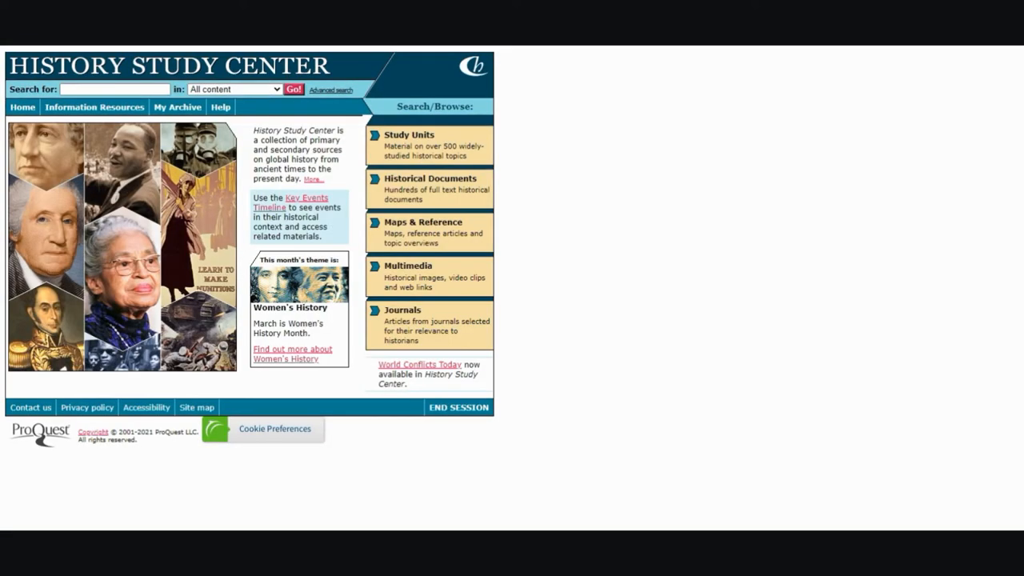
mouse_move(93, 105)
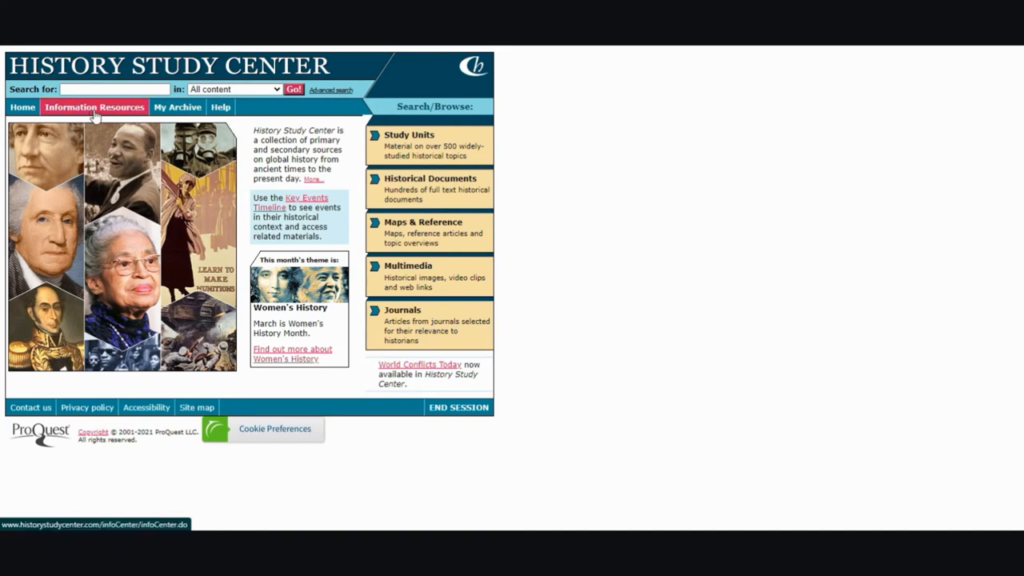
click(93, 106)
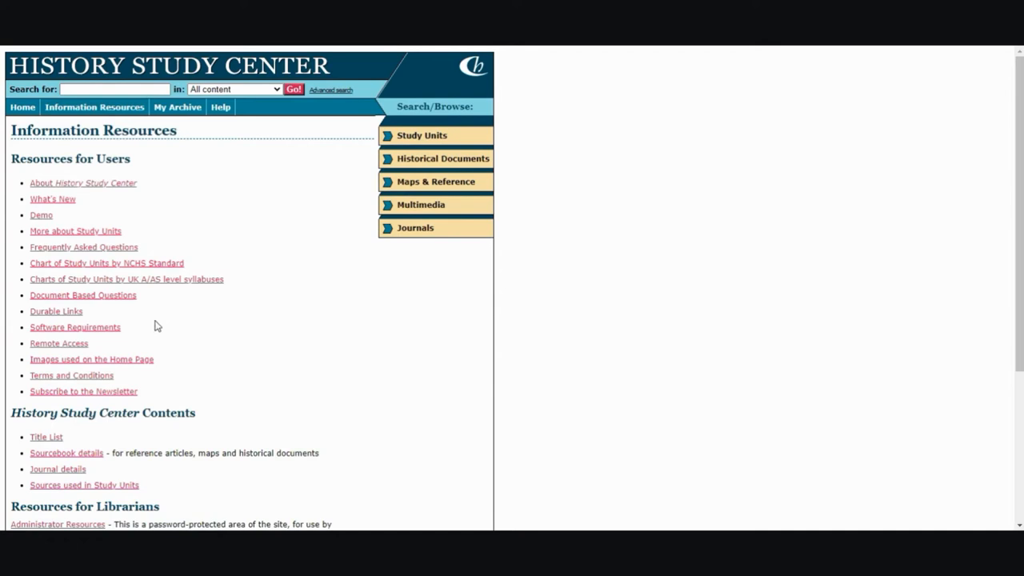
mouse_move(206, 185)
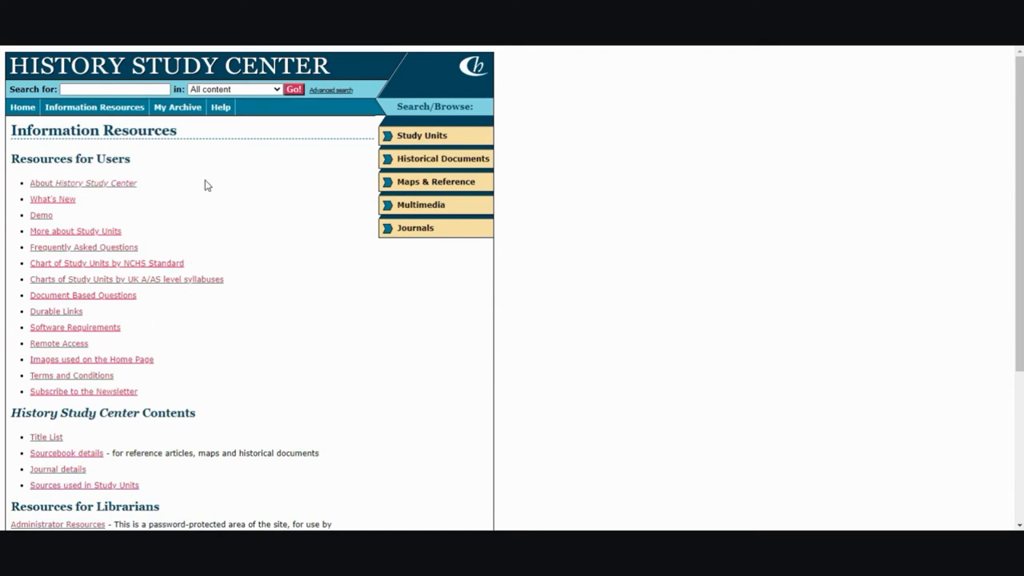
mouse_move(259, 291)
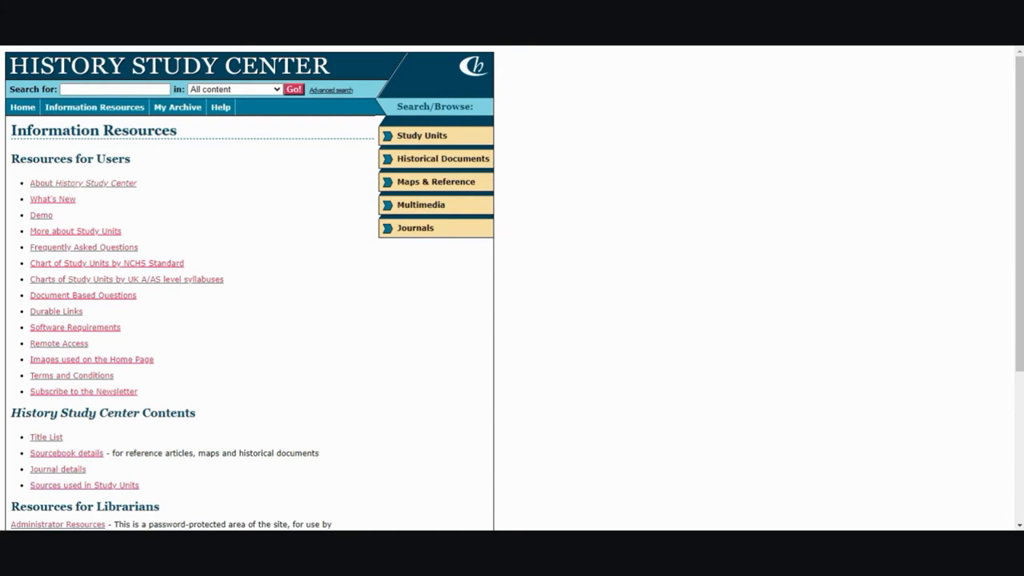
click(176, 105)
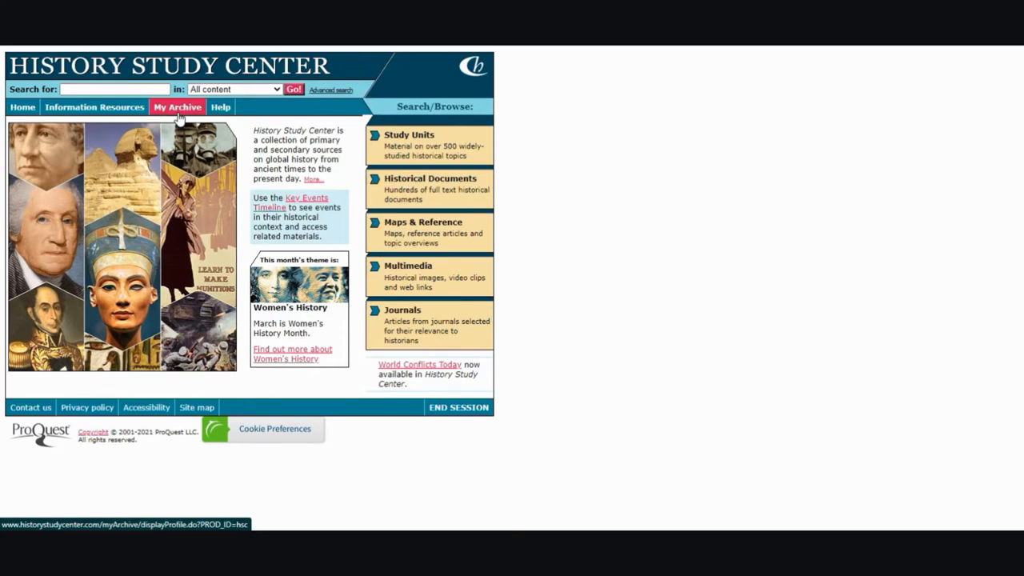
mouse_move(157, 118)
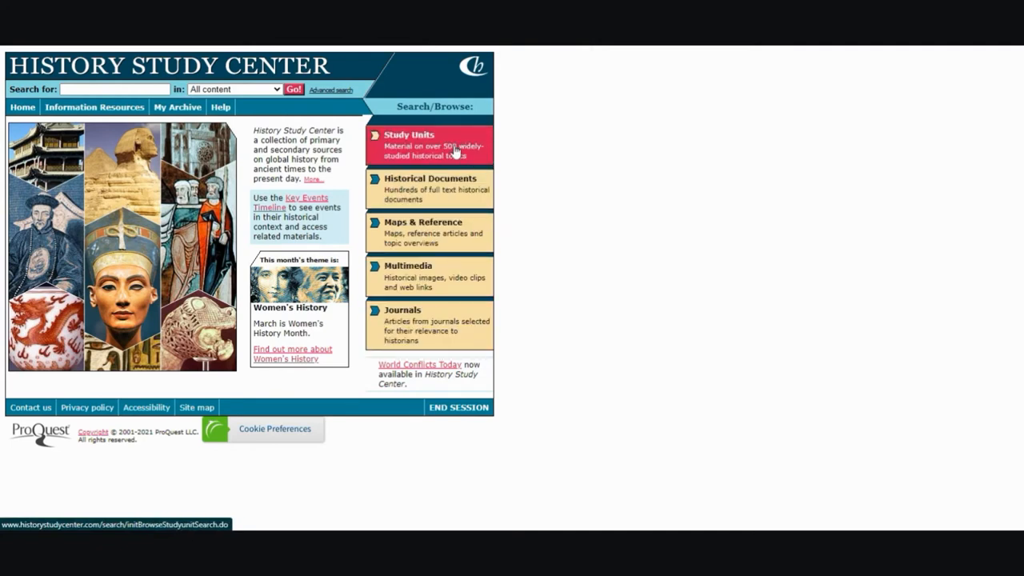
Browse Study Units under Wars and conflicts and open Ireland: Civil War and Partition, 1919-1923.
click(432, 143)
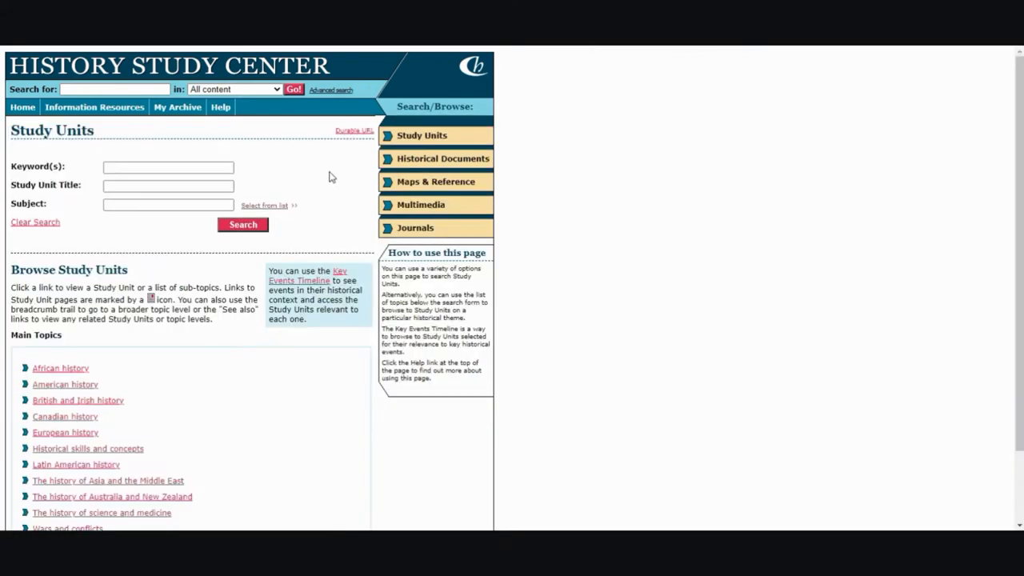
mouse_move(316, 179)
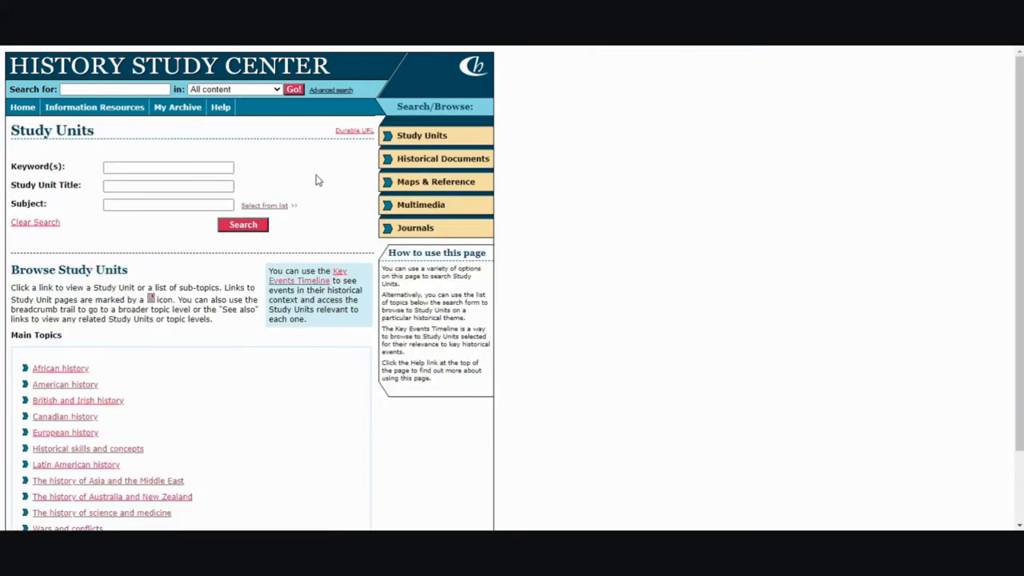
scroll(down, 3)
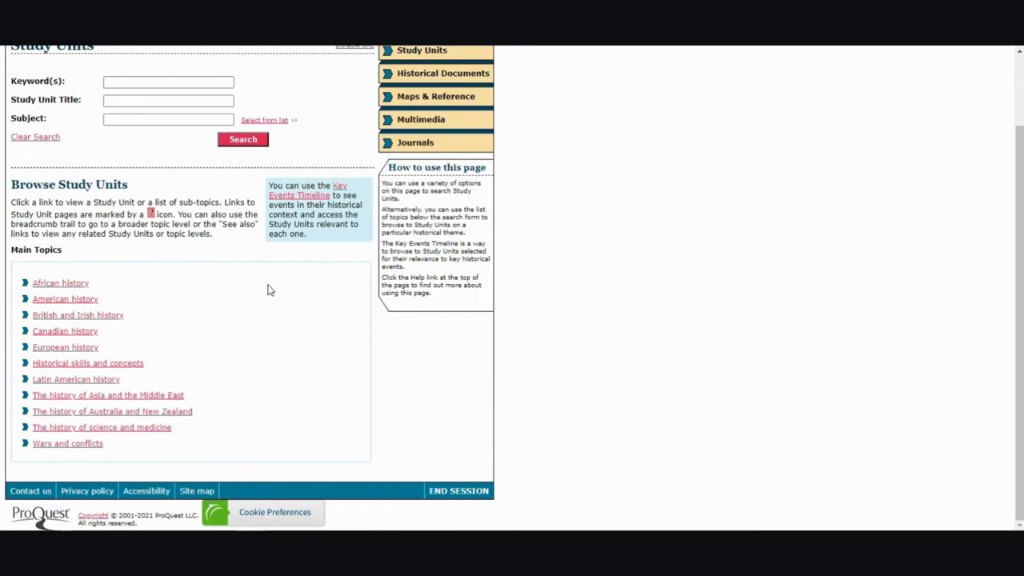
mouse_move(87, 446)
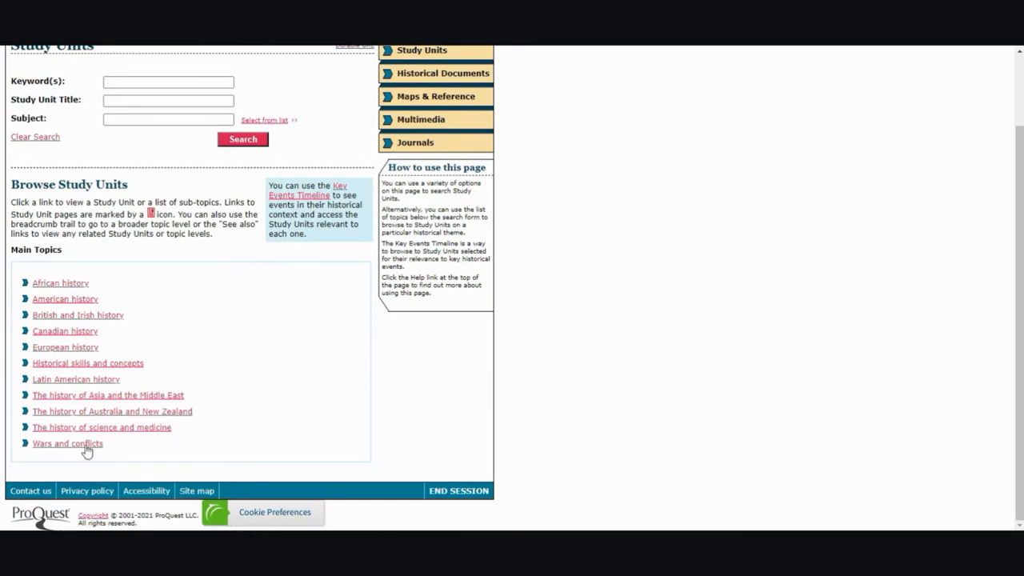
click(67, 443)
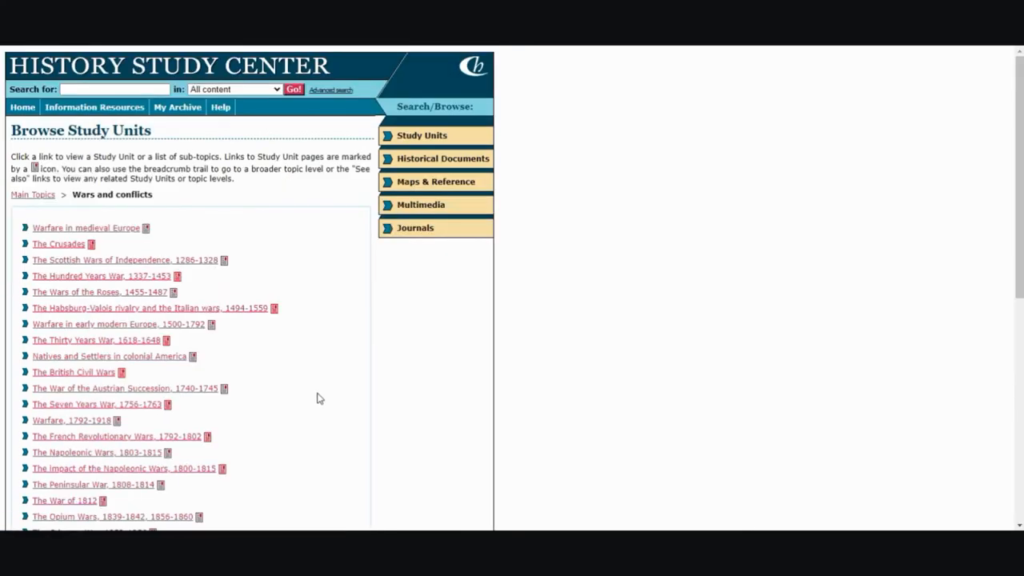
scroll(down, 3)
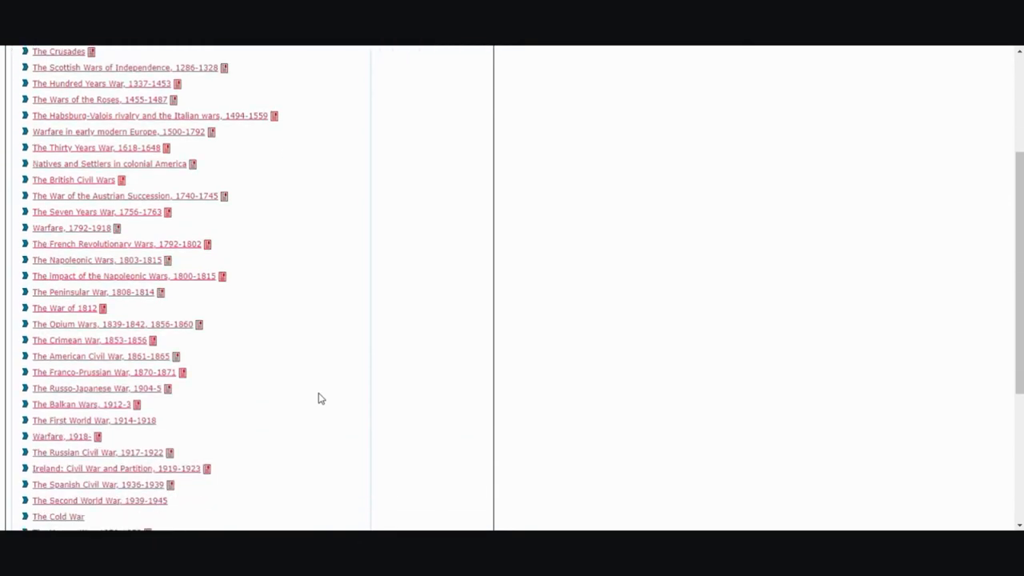
click(115, 467)
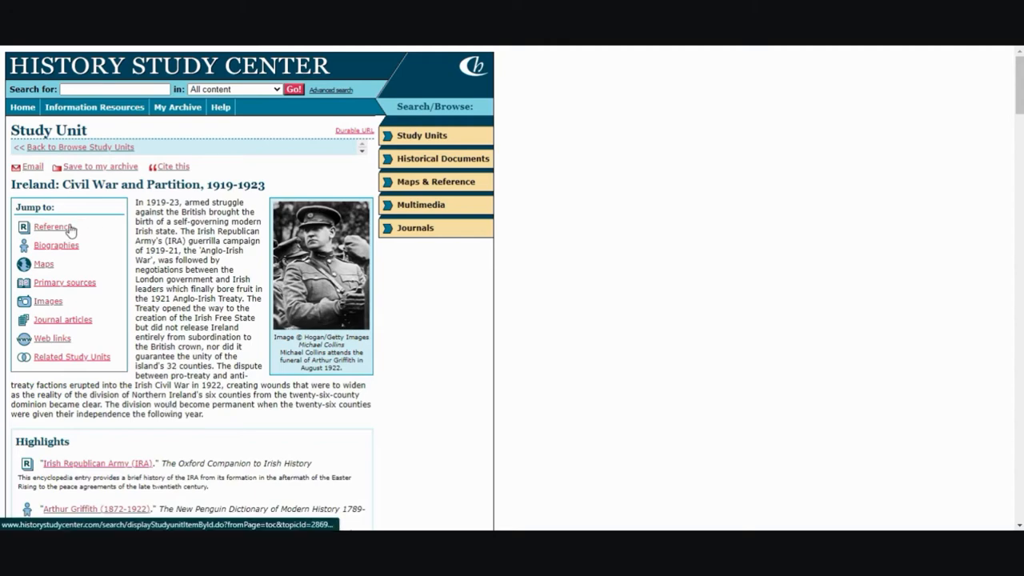
Browse the Ireland unit's reference material, maps and primary sources, viewing the 'At gunpoint' image.
click(53, 227)
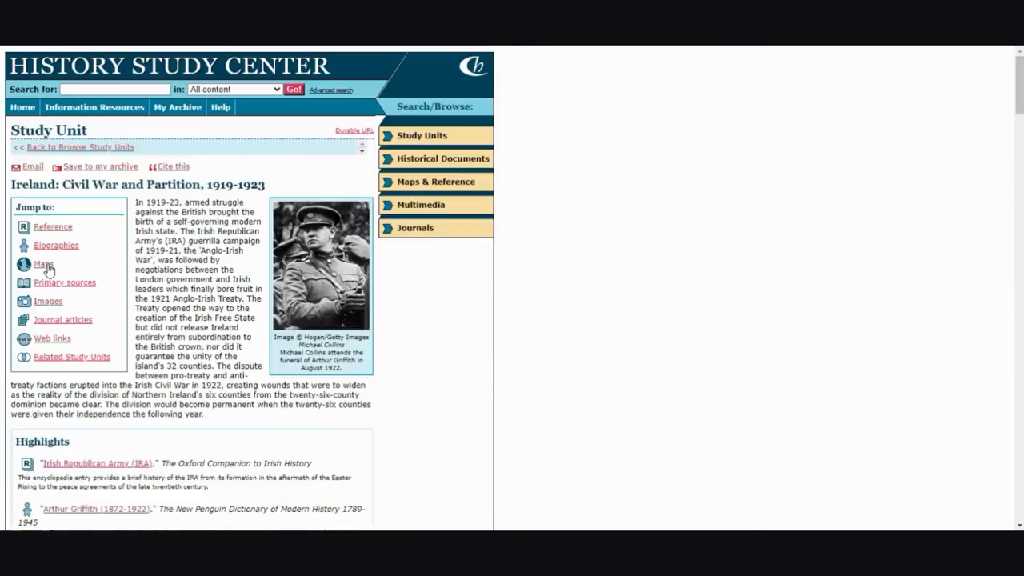
click(41, 264)
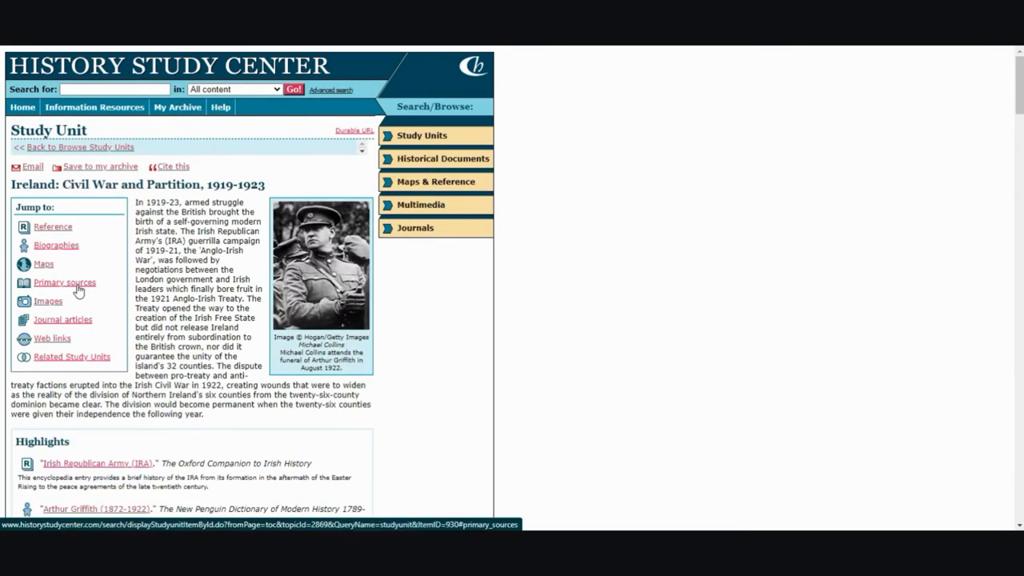
click(64, 281)
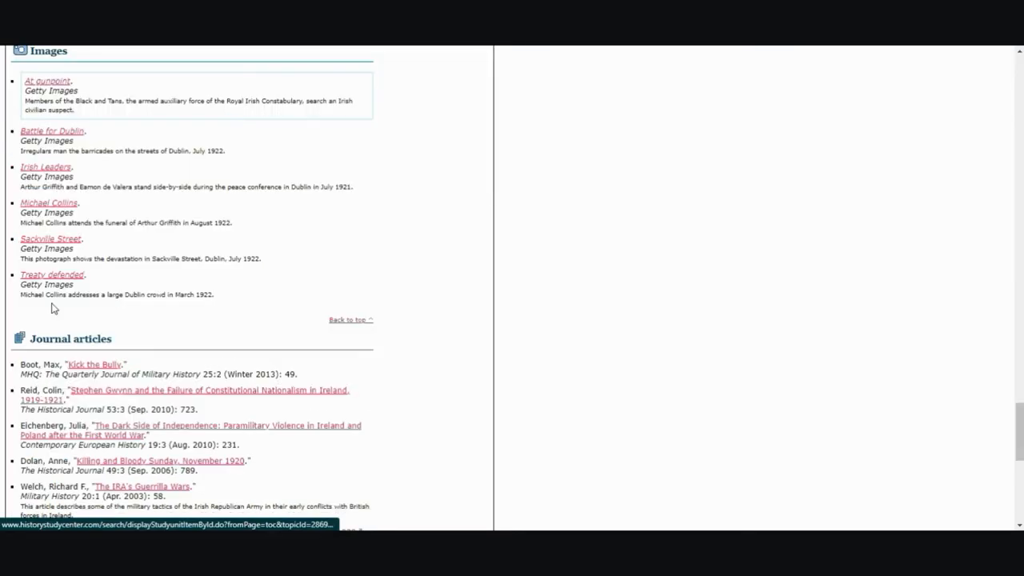
click(47, 80)
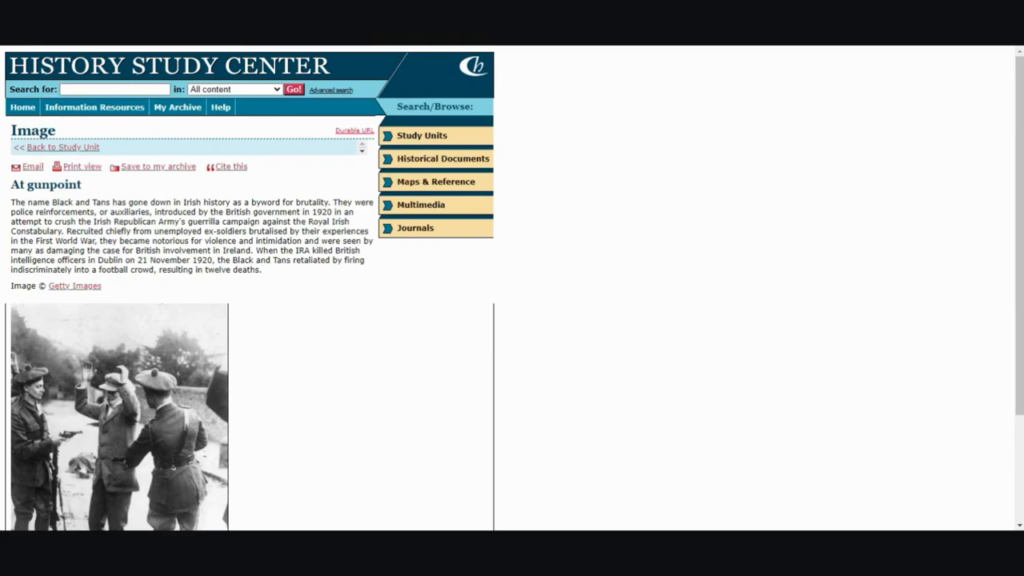
click(62, 147)
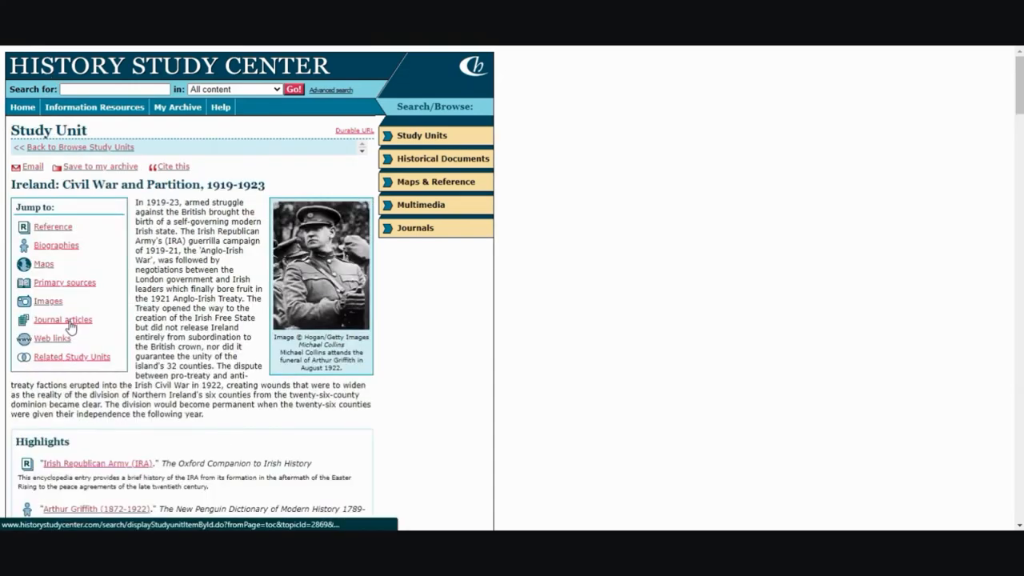
Review the rest of the study unit and go to the Historical Documents search page.
click(62, 320)
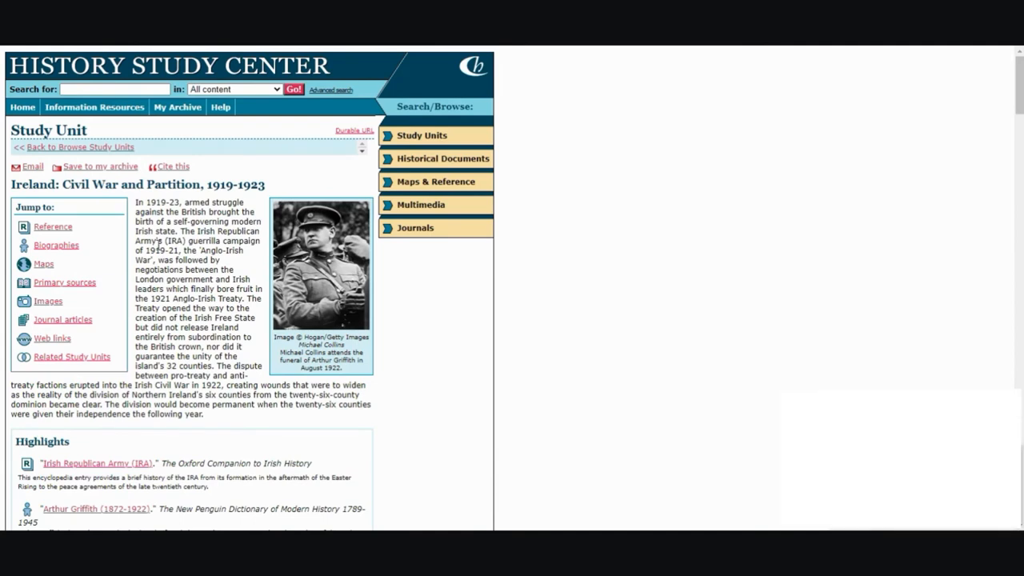
mouse_move(211, 376)
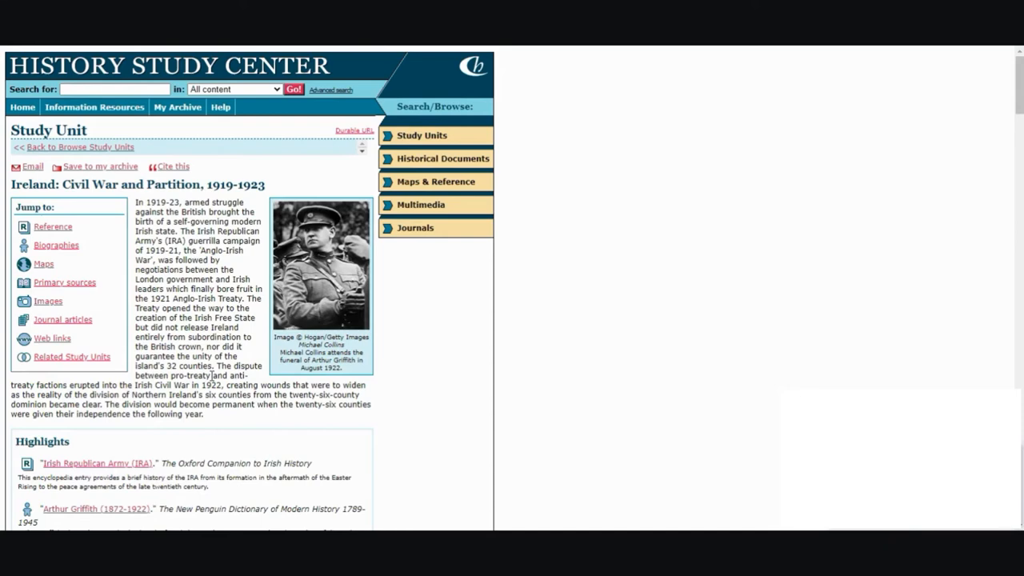
scroll(down, 3)
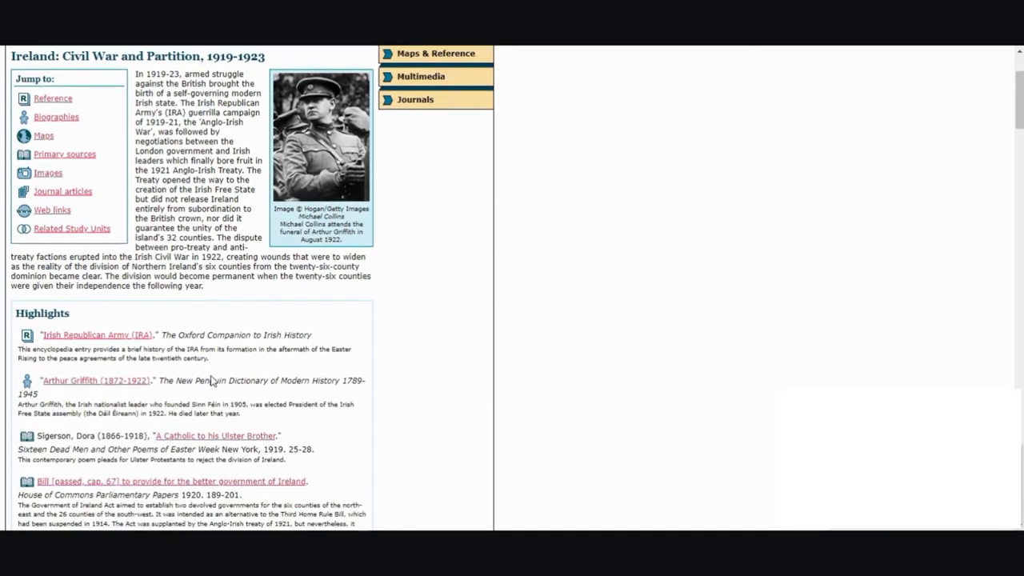
scroll(down, 3)
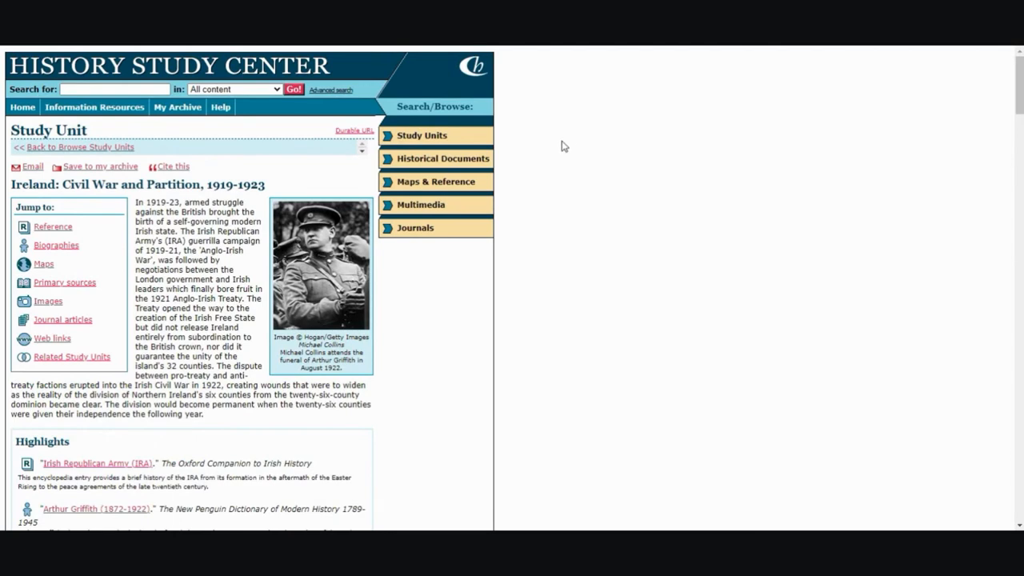
click(443, 158)
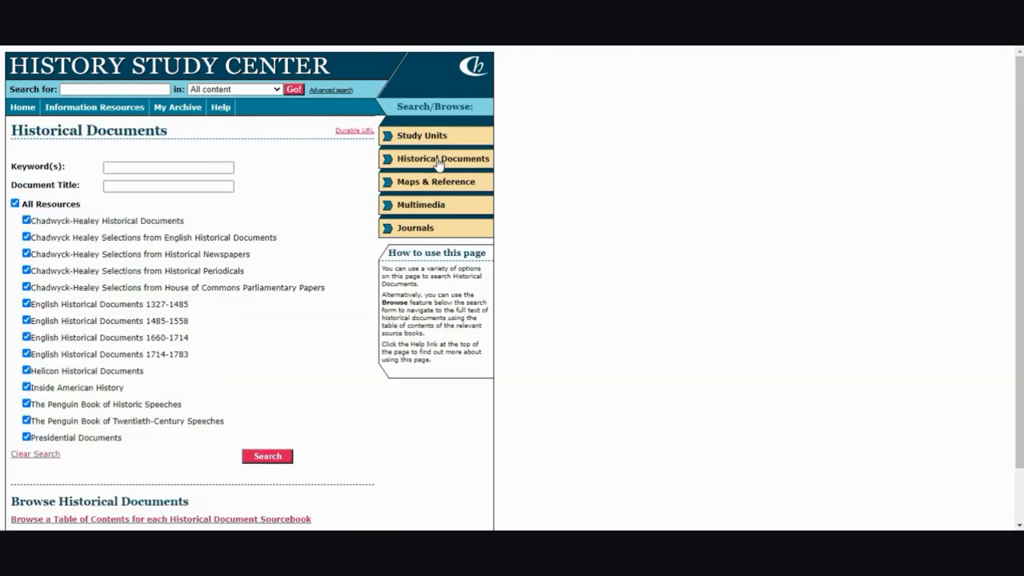
mouse_move(304, 181)
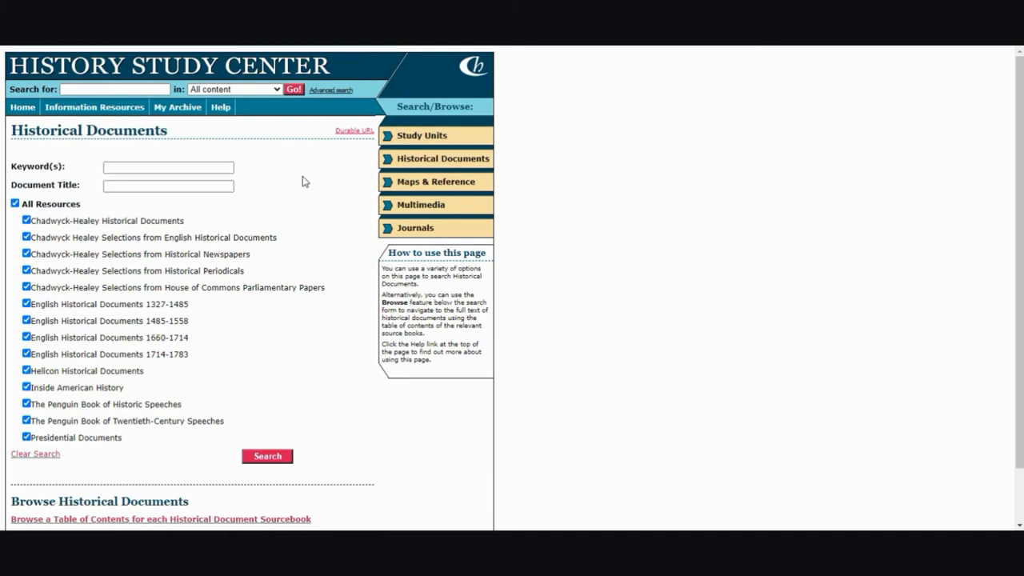
mouse_move(198, 186)
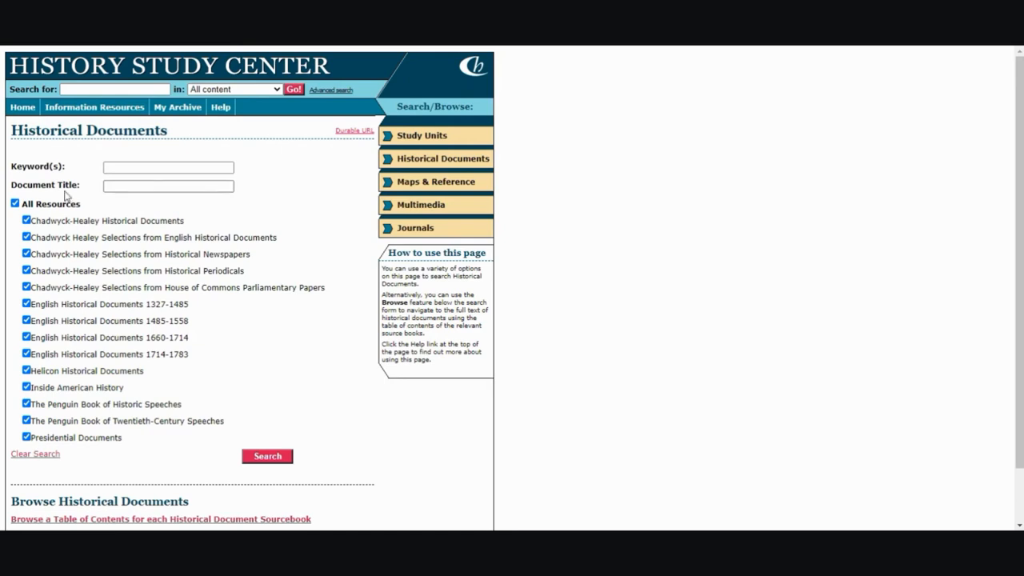
mouse_move(13, 239)
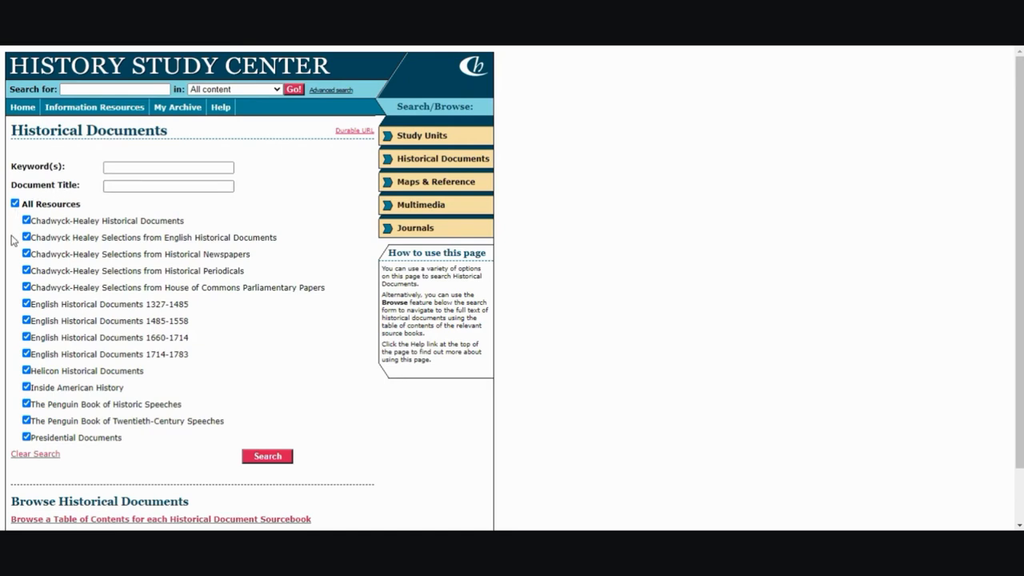
mouse_move(11, 323)
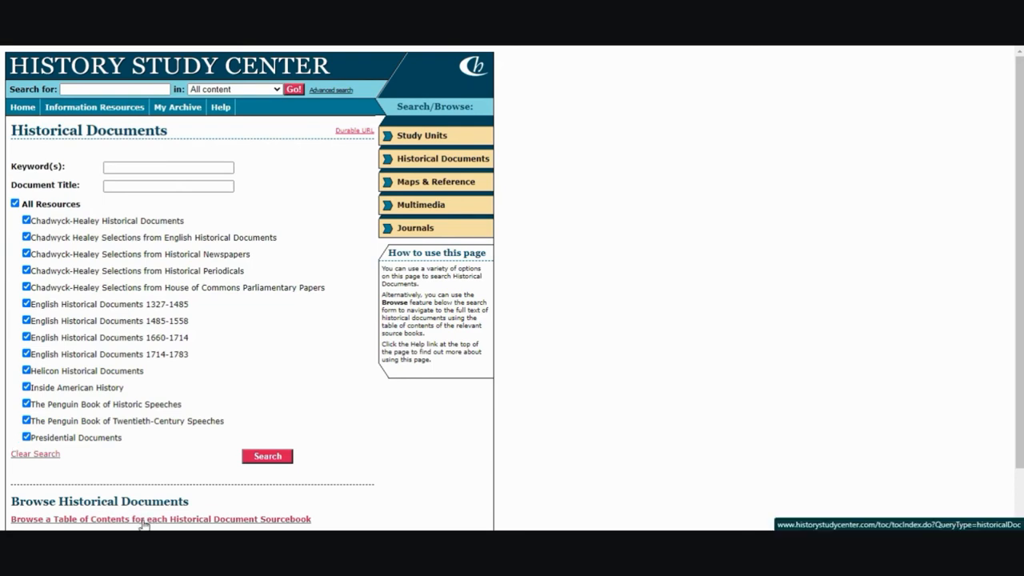
Browse sourcebook tables of contents and expand the 1400-1499 section of Chadwyck-Healey Historical Documents.
click(160, 518)
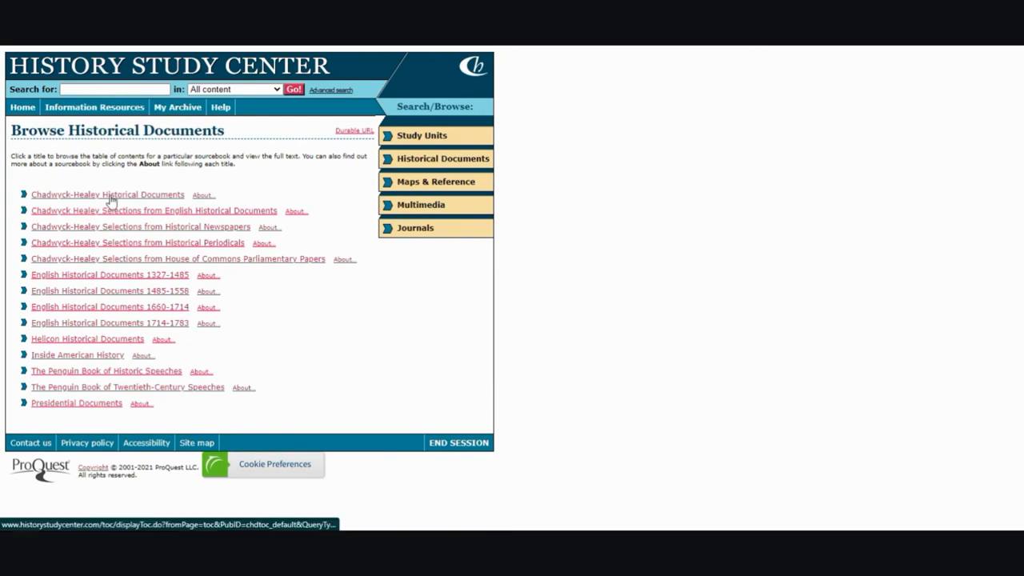
click(107, 195)
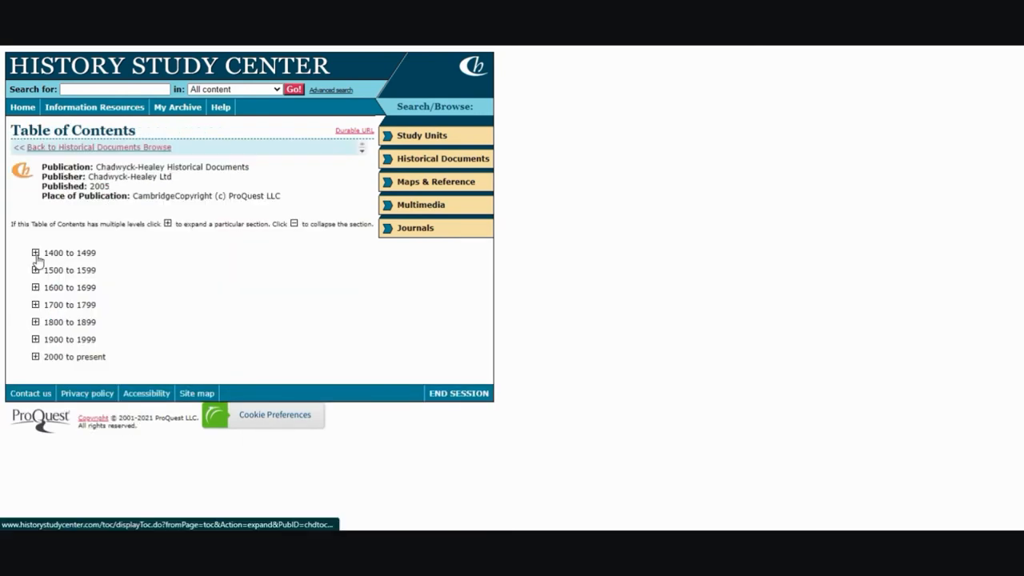
click(35, 253)
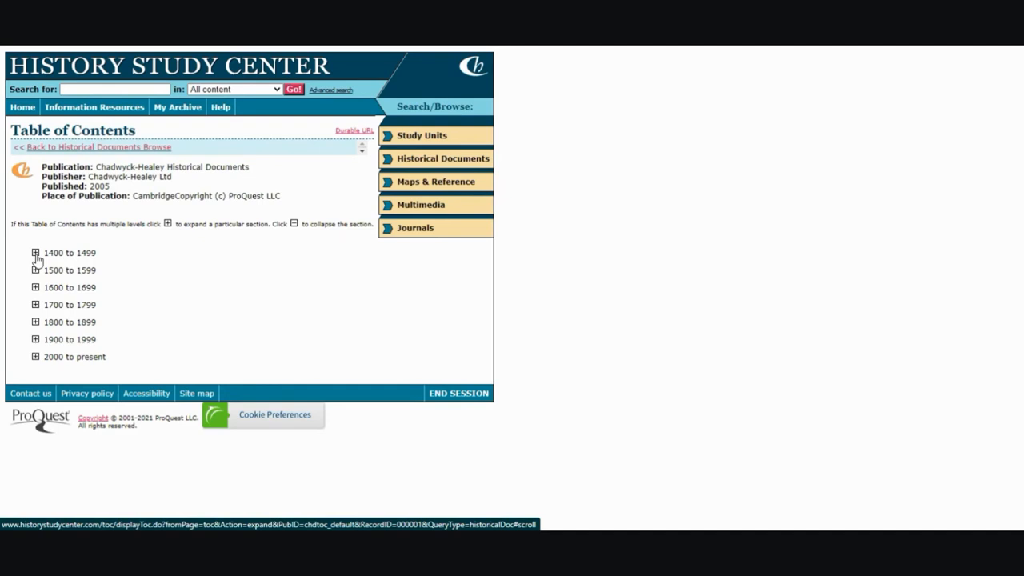
click(442, 182)
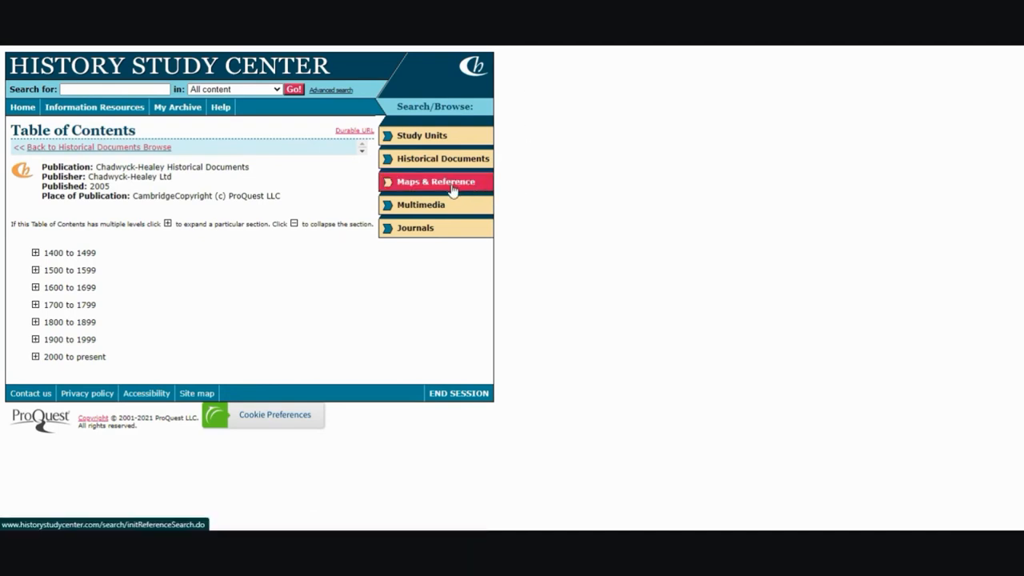
View the Maps & Reference search page, then the Multimedia search for images, video and web links.
click(441, 183)
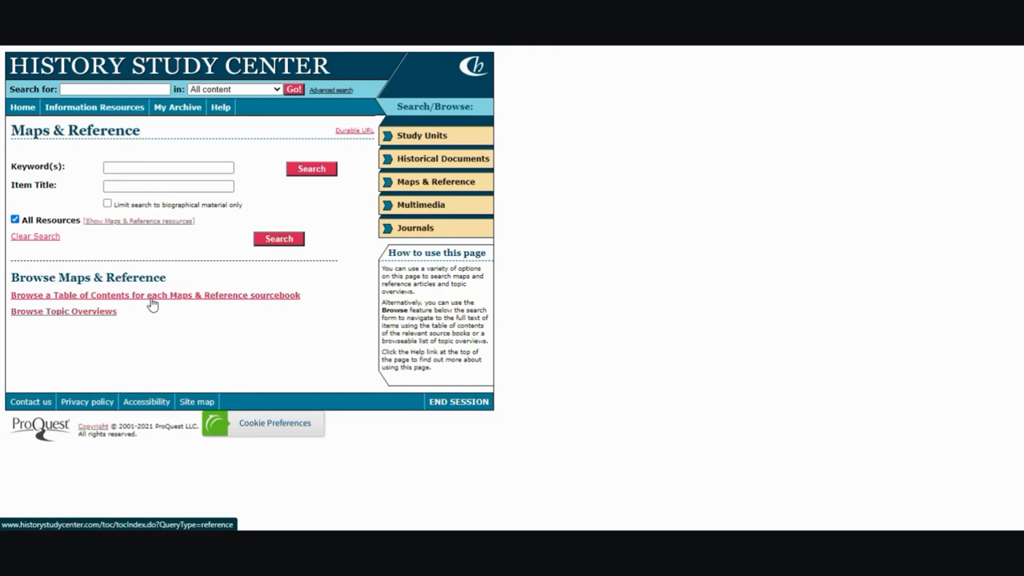
mouse_move(95, 320)
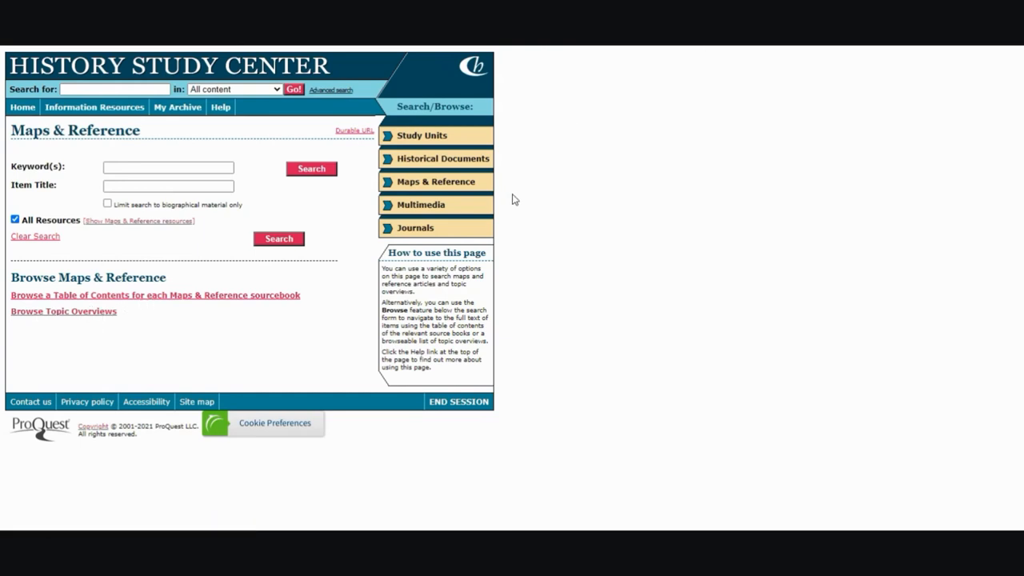
click(435, 205)
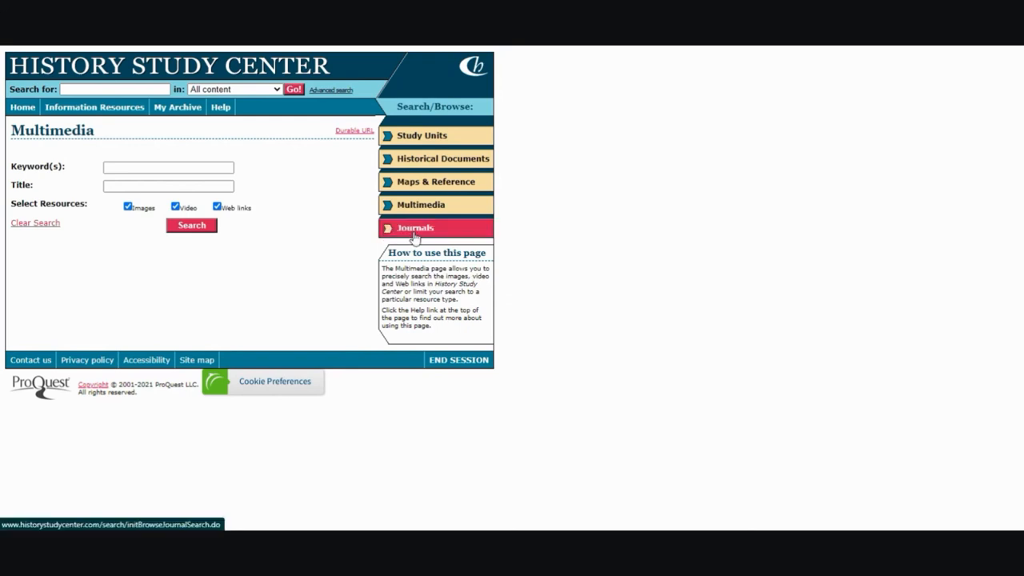
Go to the Journal Search page with title, author, journal and publication-date options.
click(416, 227)
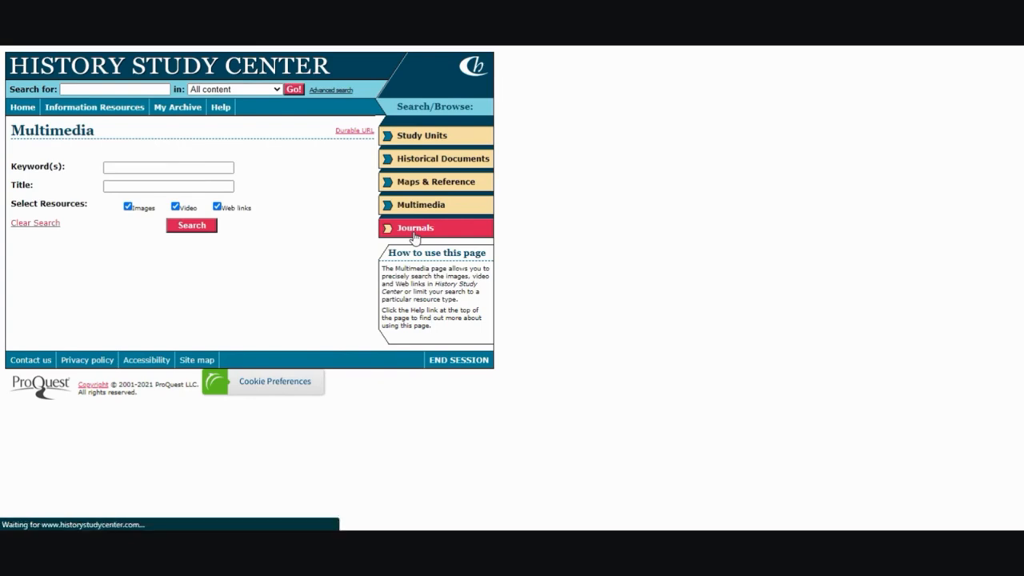
click(416, 227)
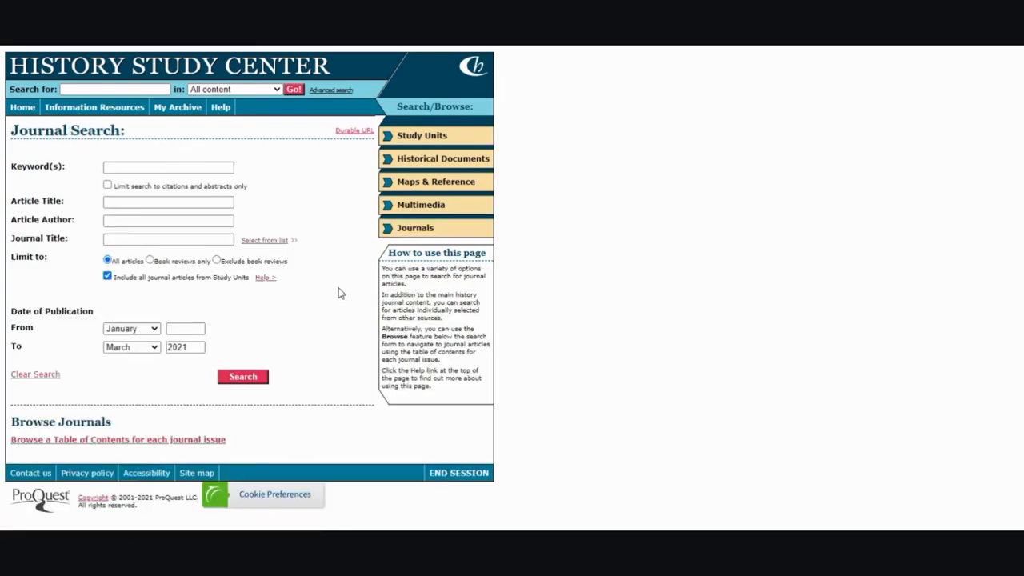
mouse_move(326, 307)
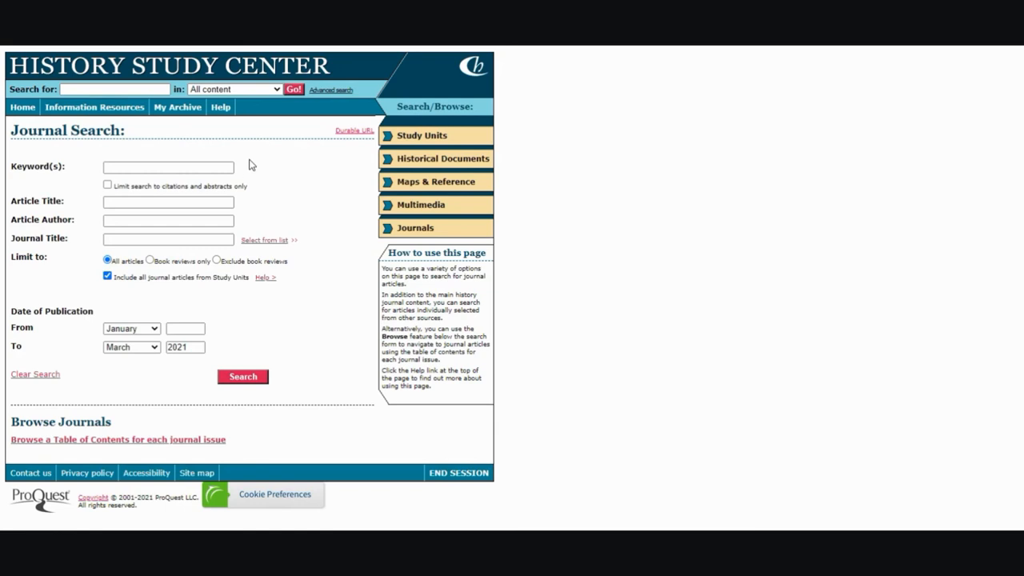
mouse_move(115, 445)
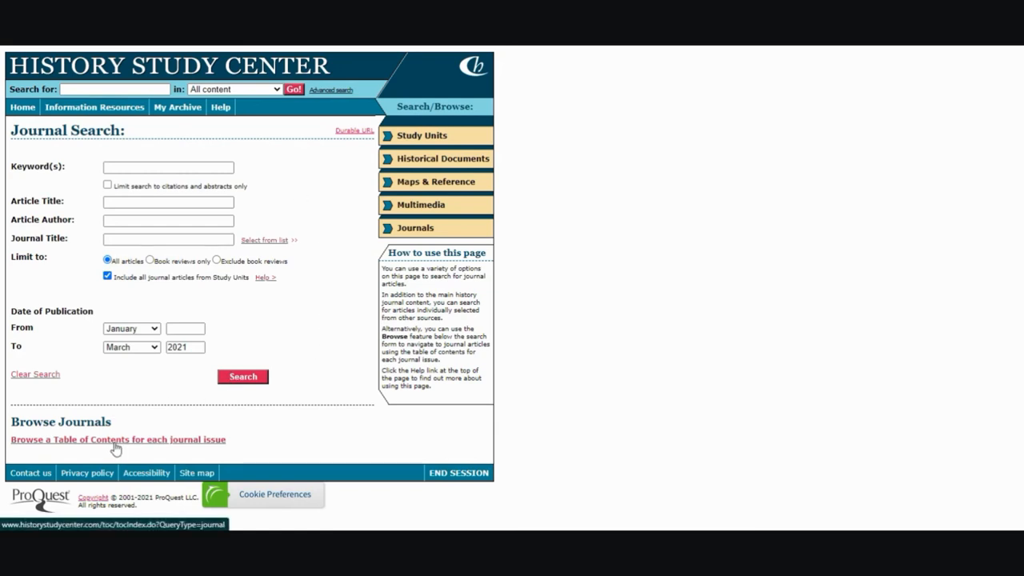
mouse_move(129, 446)
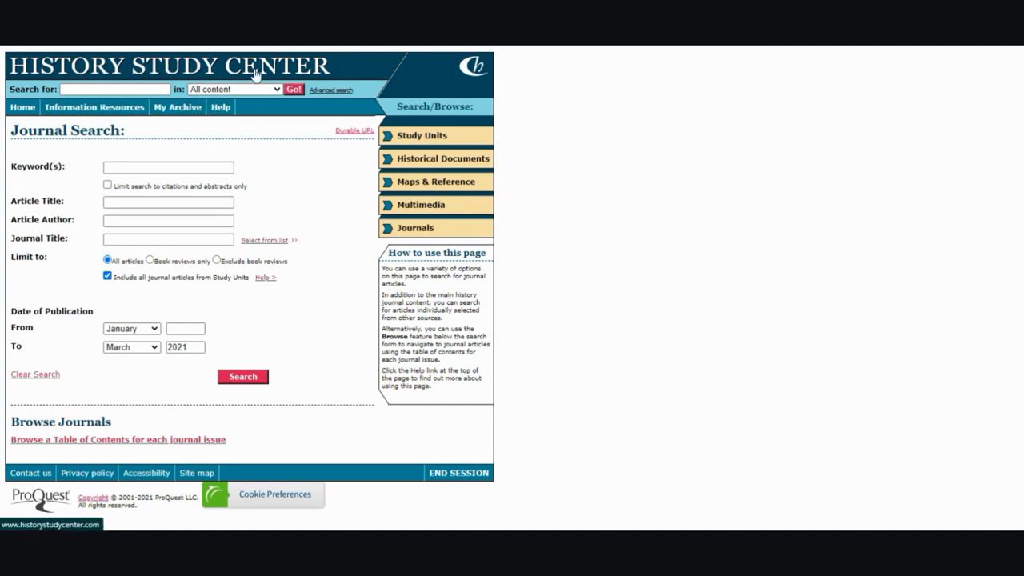
mouse_move(243, 102)
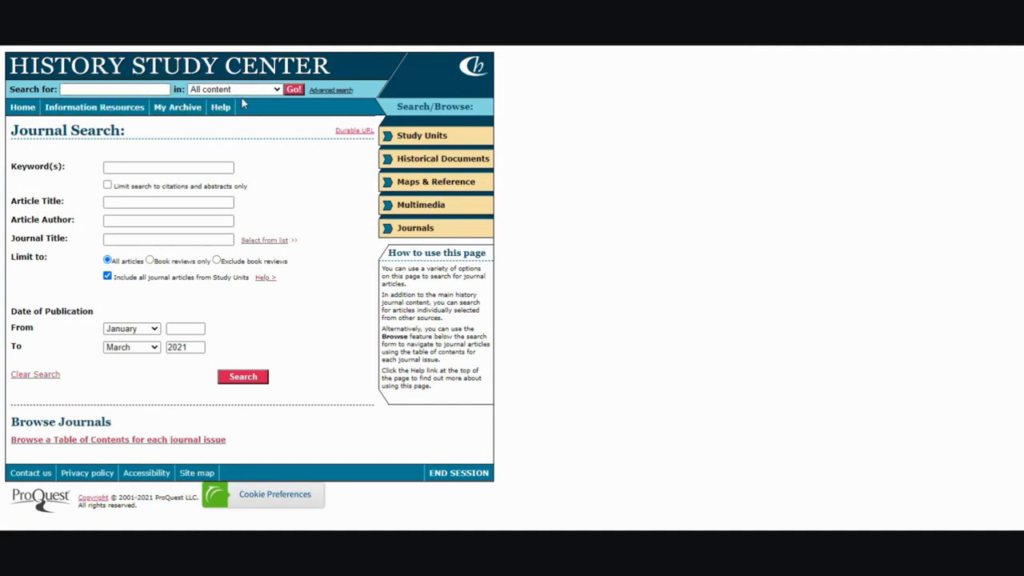
mouse_move(323, 91)
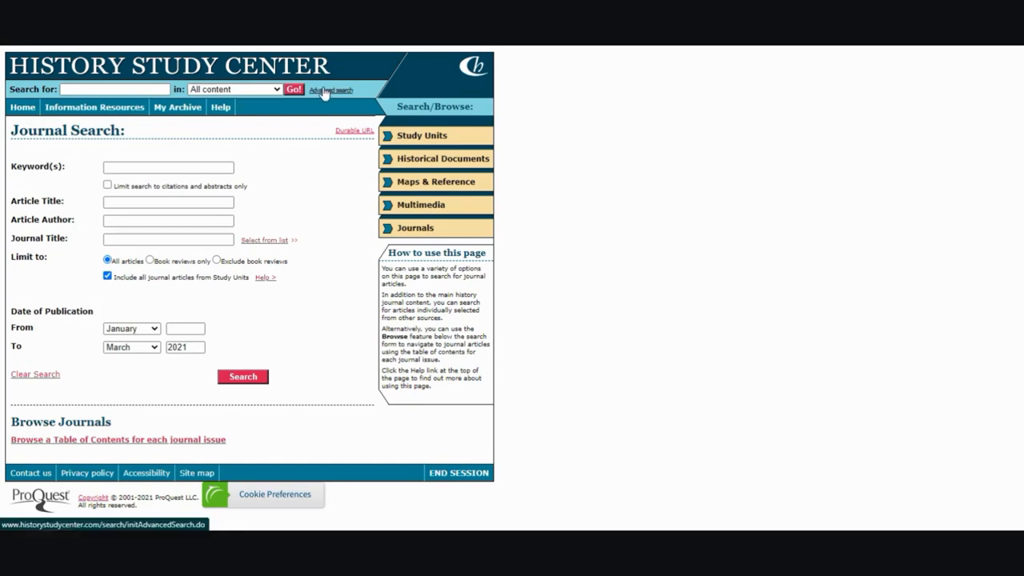
mouse_move(310, 72)
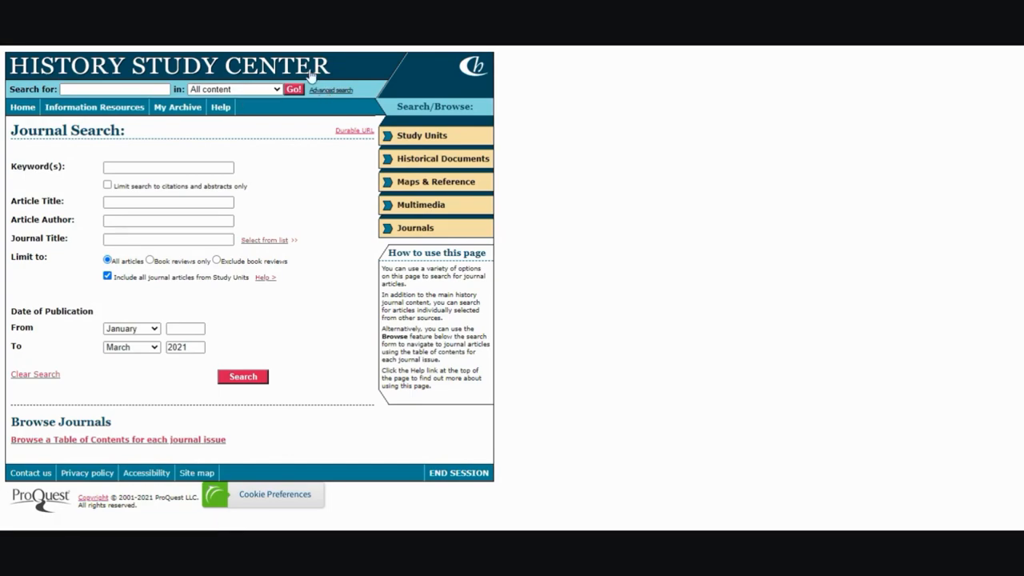